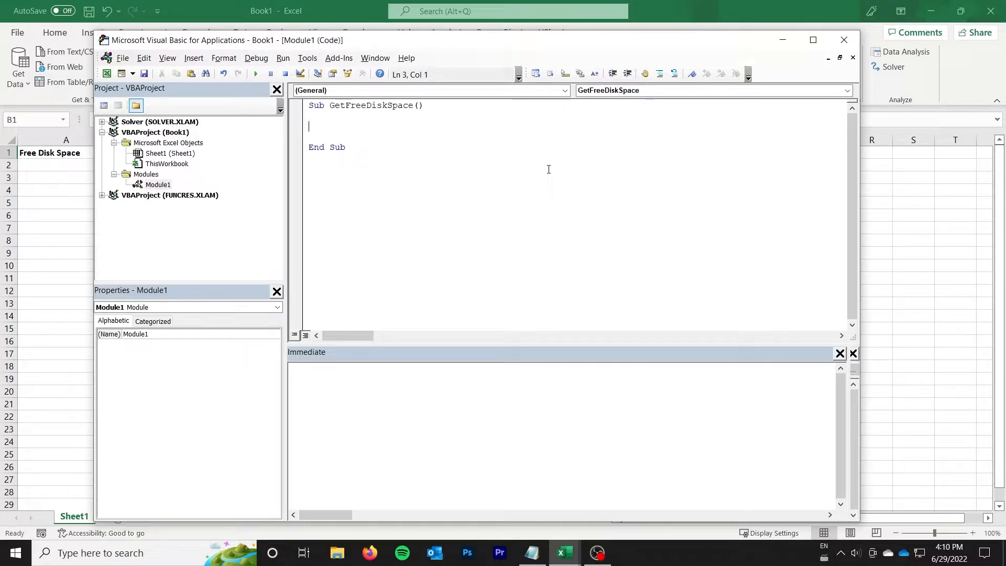
Step: Add the line Set wShell = CreateObject("WScript.Shell") inside Sub GetFreeDiskSpace
{"action": "type", "text": "Set"}
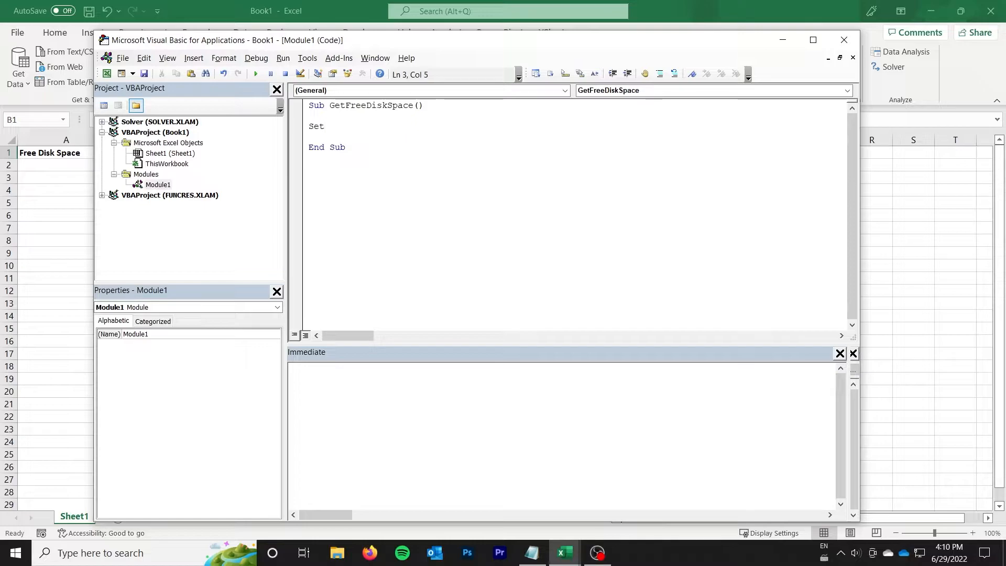
{"action": "type", "text": "w"}
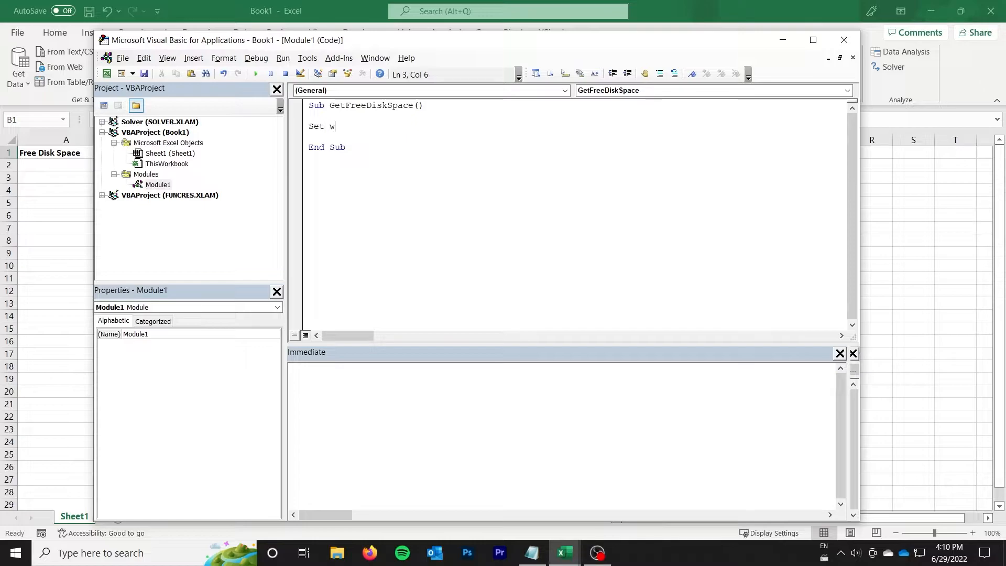
{"action": "type", "text": "Shell = Crea"}
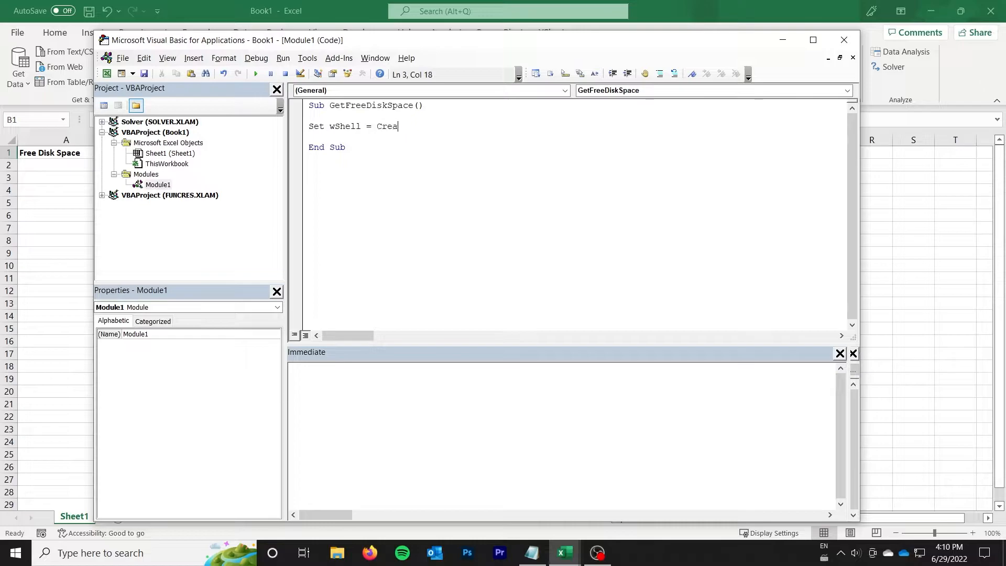
{"action": "type", "text": "teObject("}
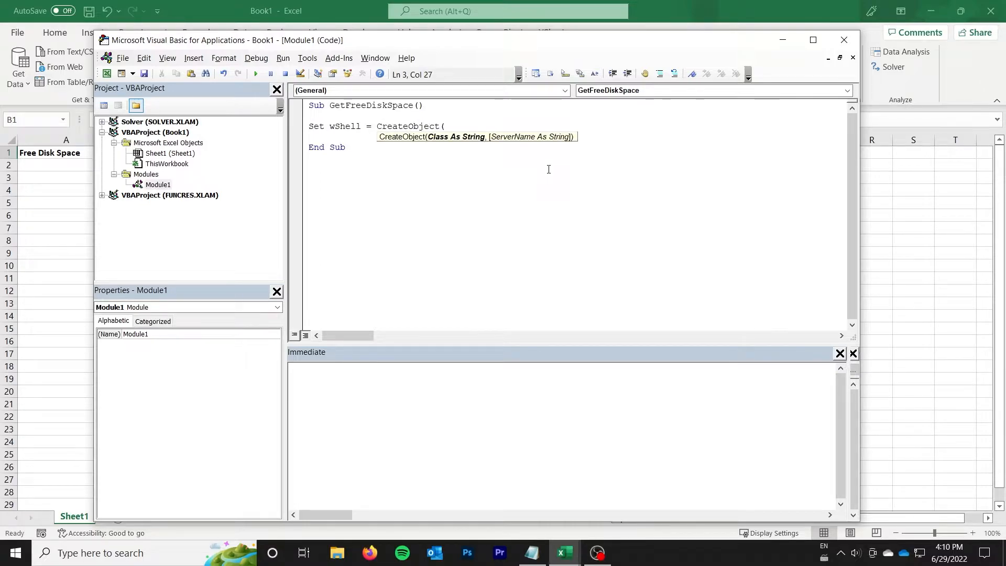
{"action": "type", "text": "\"WScript"}
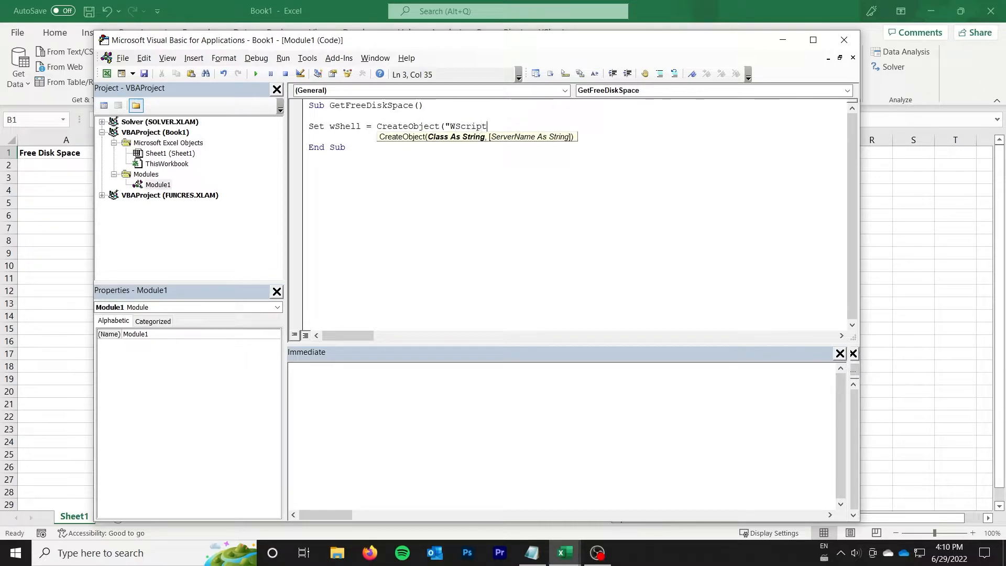
{"action": "type", "text": ".Shell"}
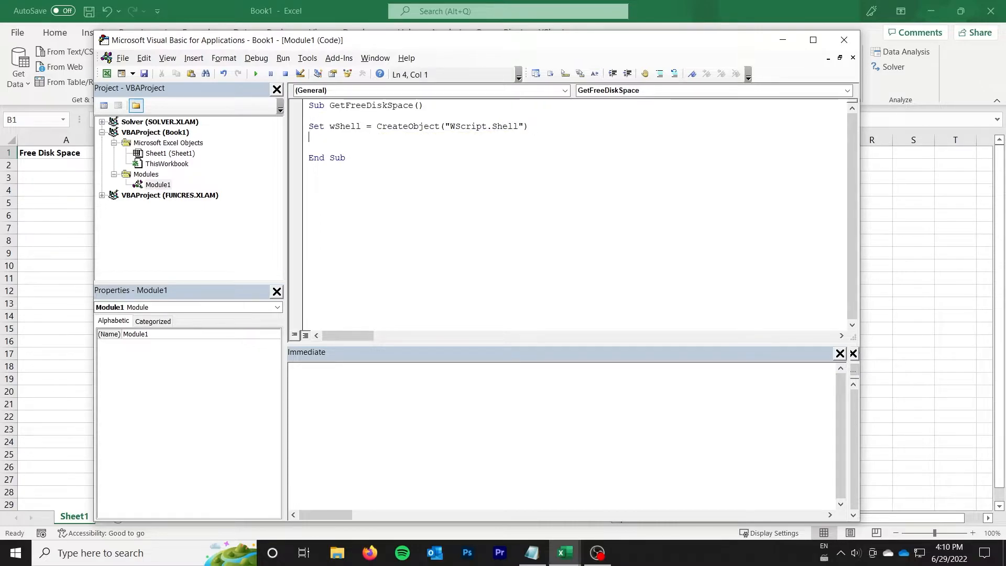
Step: Add Set wShellResult = wShell.Exec("powershell (Get-Volume -DriveLetter C).SizeRemaining")
{"action": "type", "text": "Set wShell"}
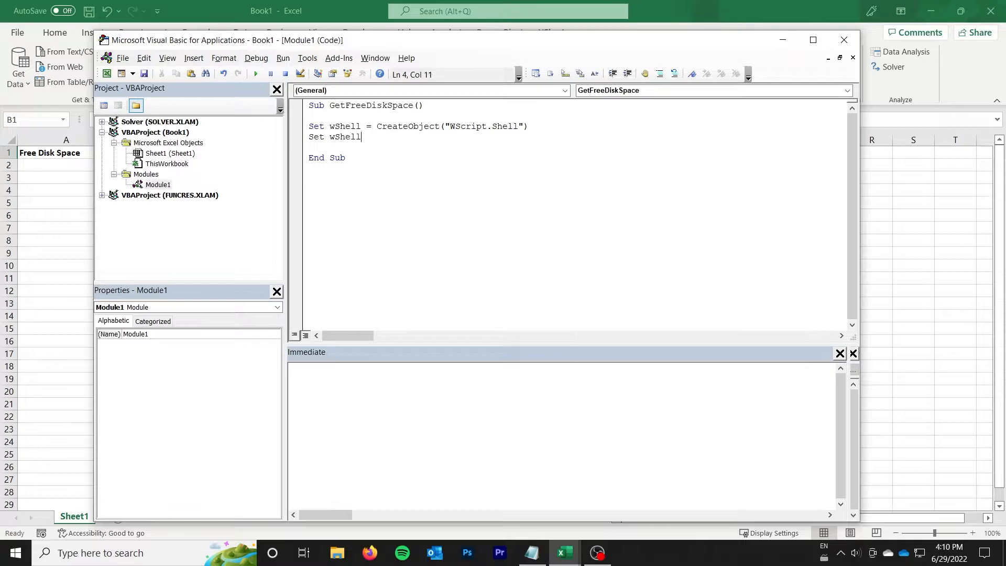
{"action": "type", "text": "Result ="}
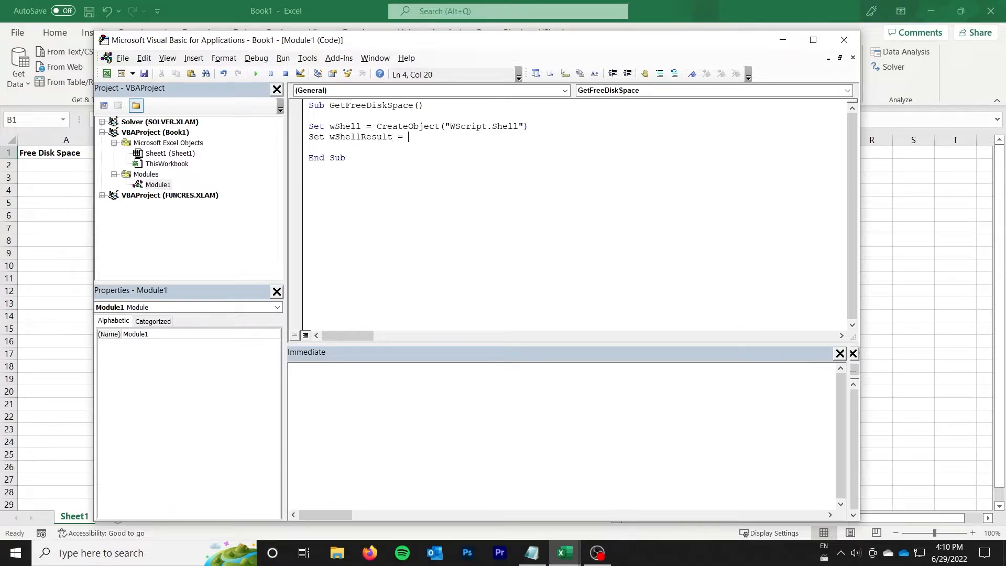
{"action": "type", "text": "wShell.Exec"}
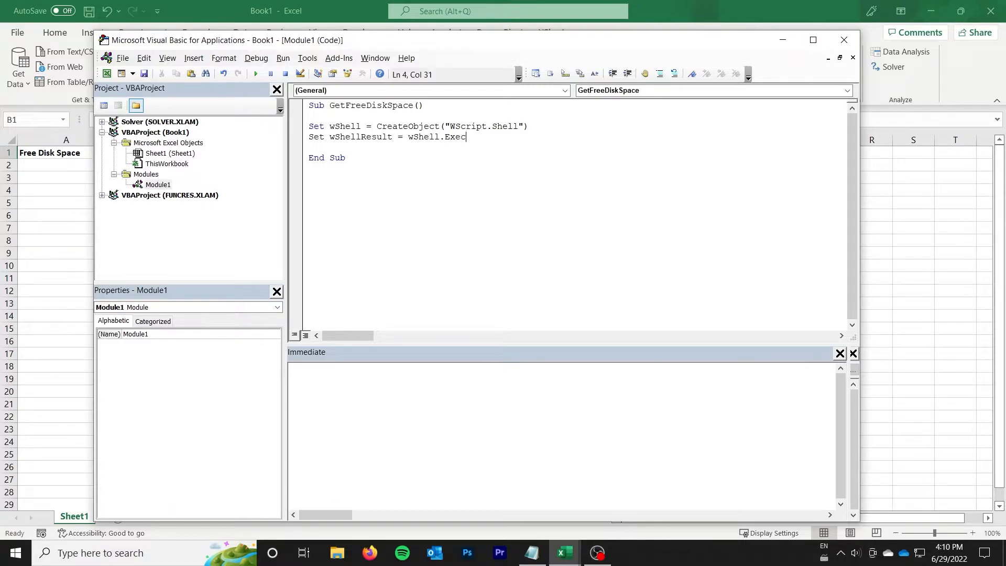
{"action": "type", "text": "(\""}
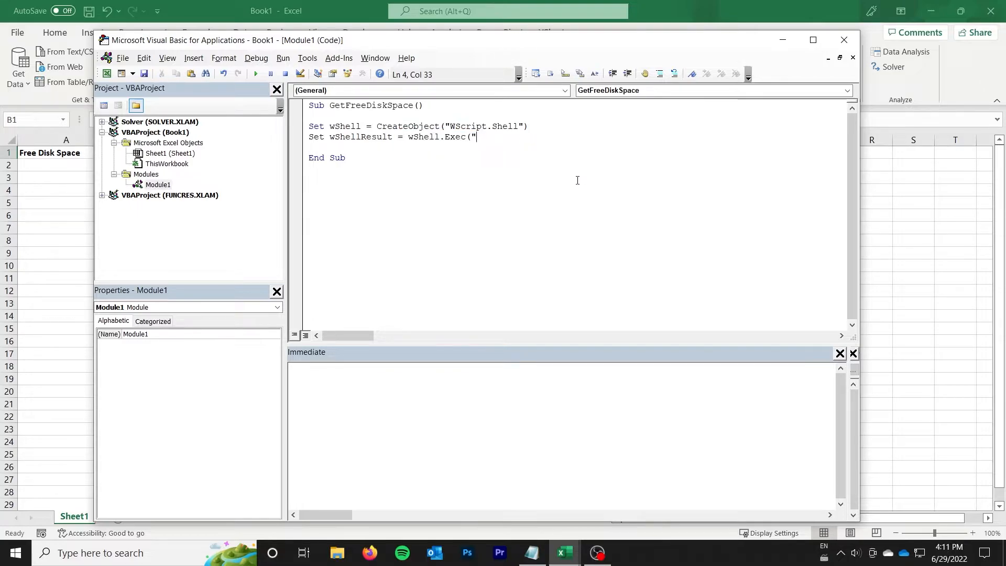
{"action": "type", "text": "powershell"}
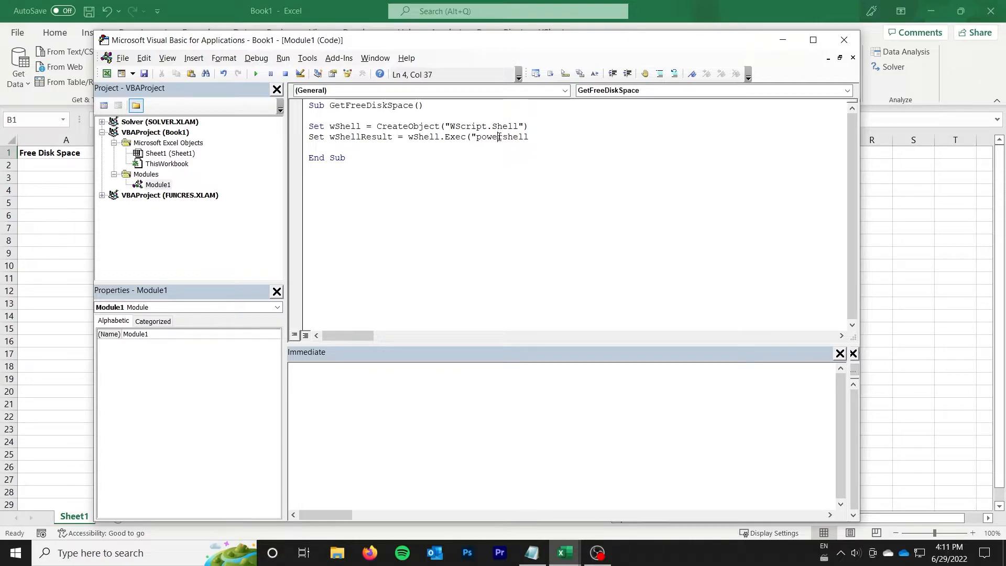
{"action": "type", "text": "ershell"}
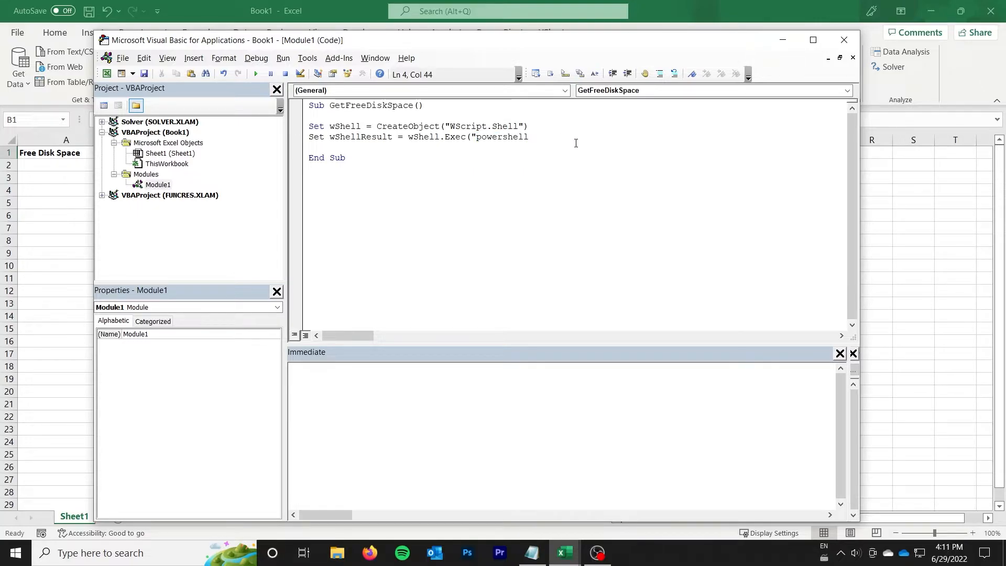
{"action": "type", "text": "(Get-vol"}
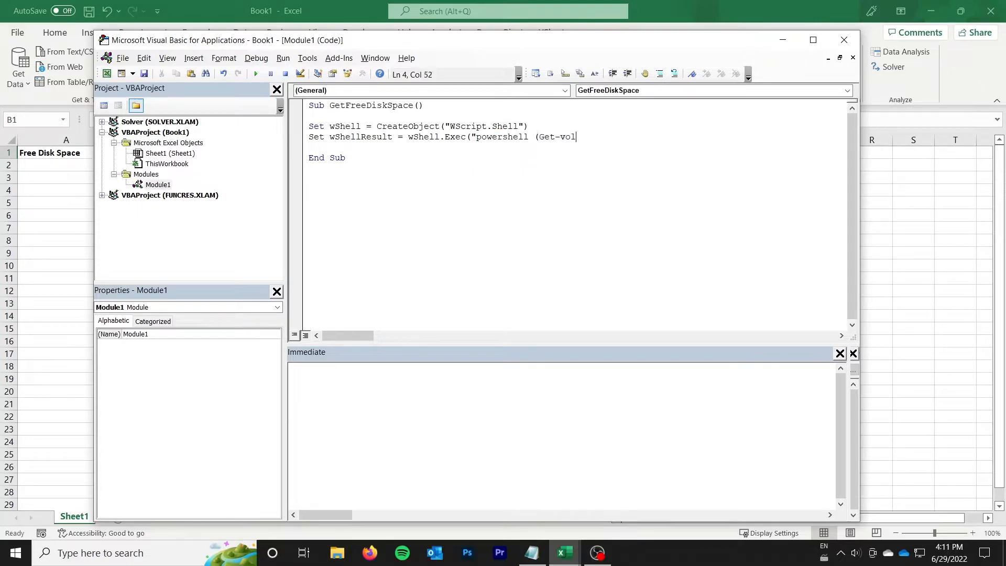
{"action": "type", "text": "ume"}
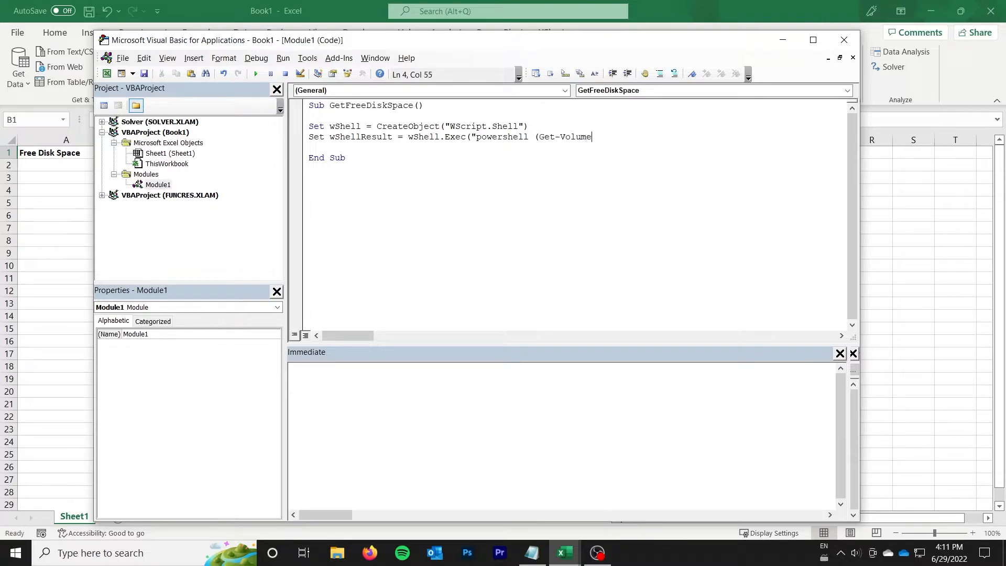
{"action": "type", "text": "- Dr"}
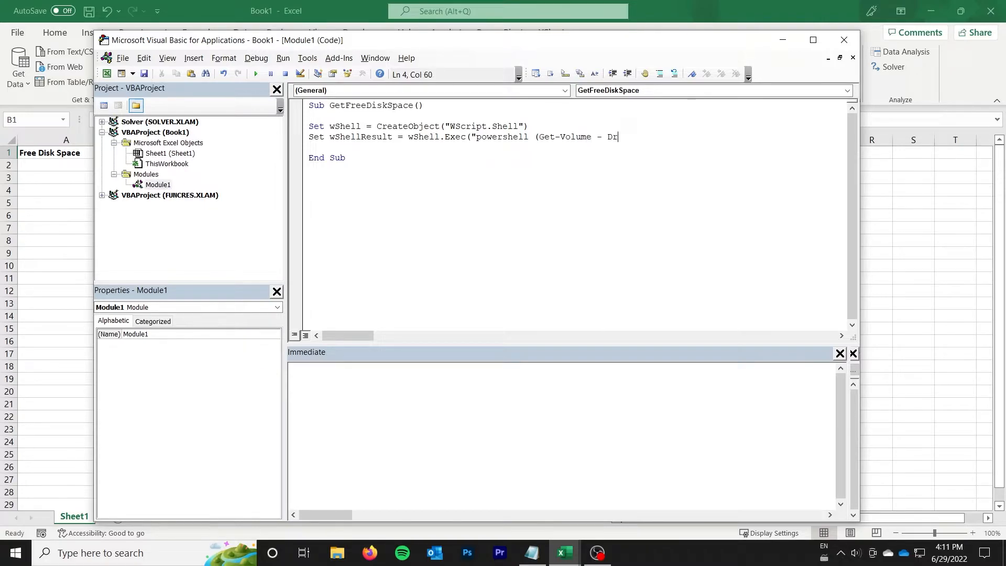
{"action": "type", "text": "riveLetter"}
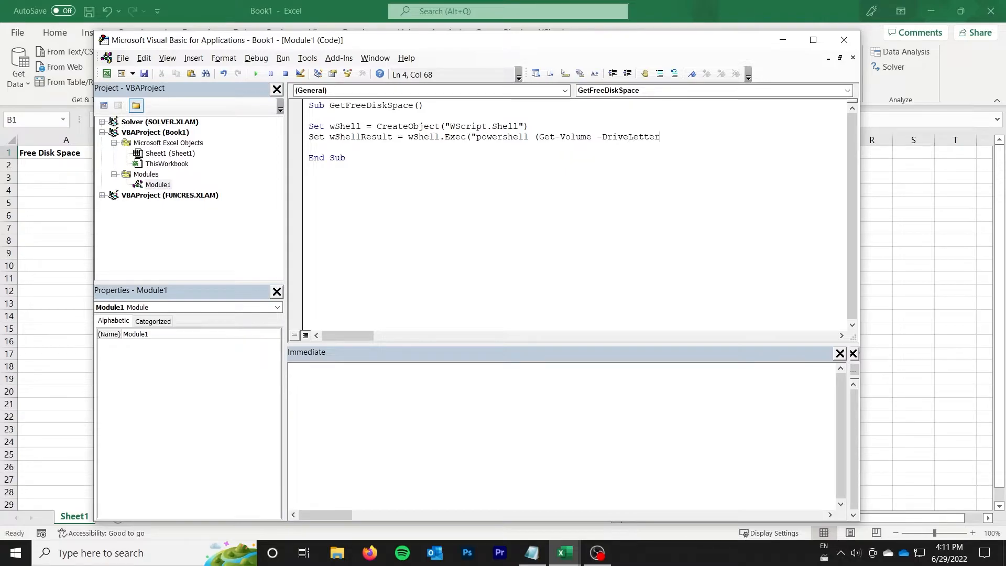
{"action": "type", "text": "C).S"}
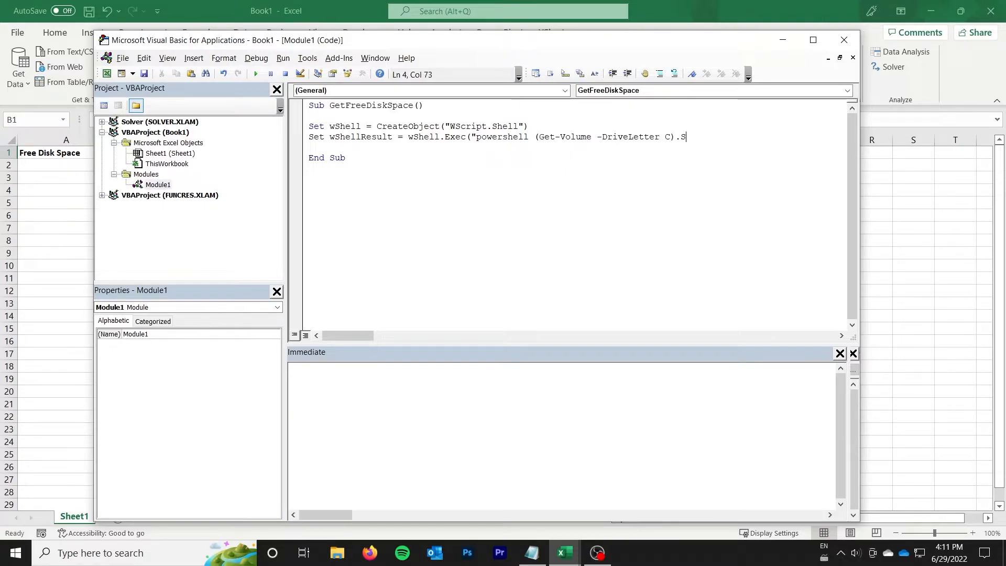
{"action": "type", "text": "izeRemaining\""}
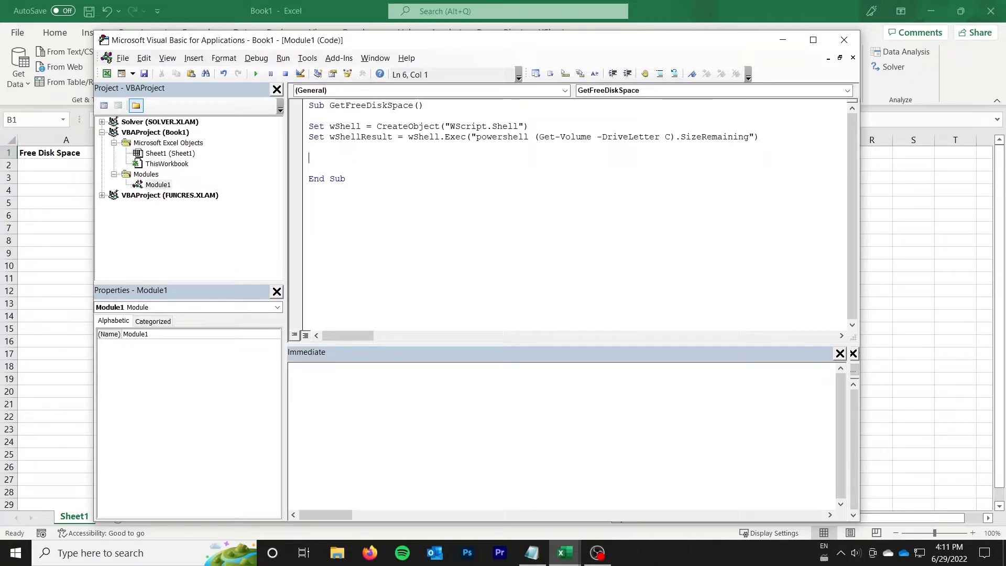
Step: Declare Dim result As Variant and assign result from wShellResult's ReadAll output
{"action": "type", "text": "D"}
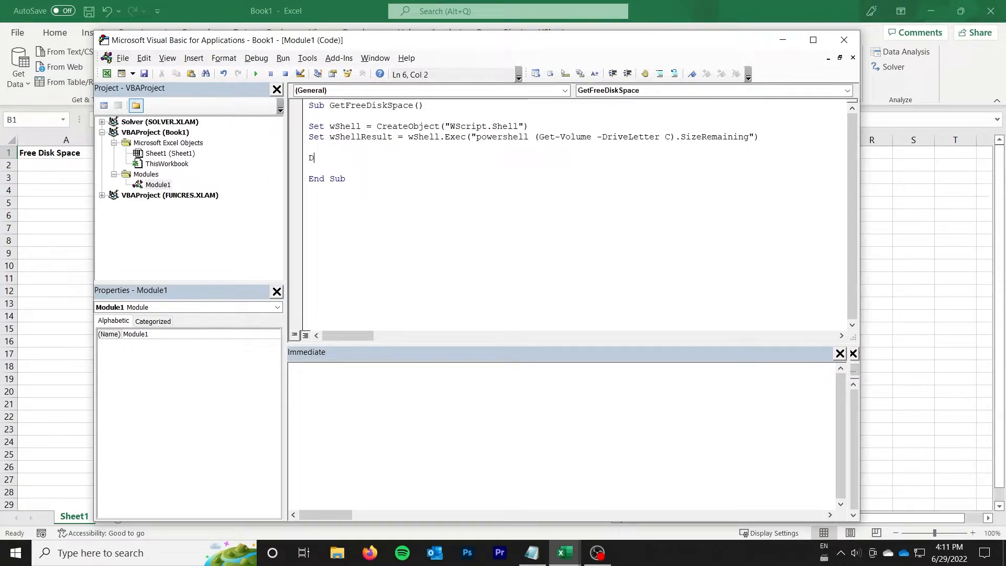
{"action": "type", "text": "im result AS V"}
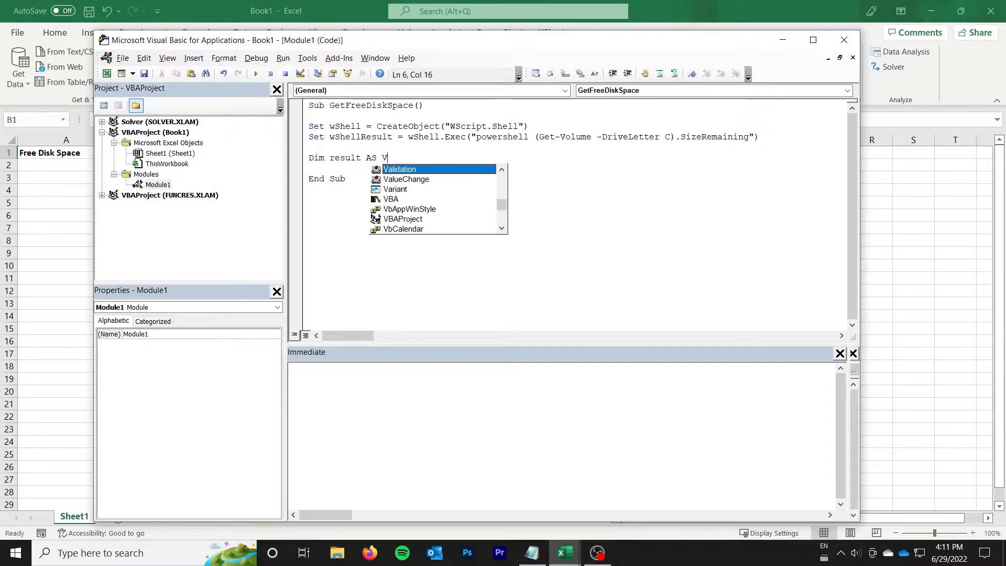
{"action": "type", "text": "ariant"}
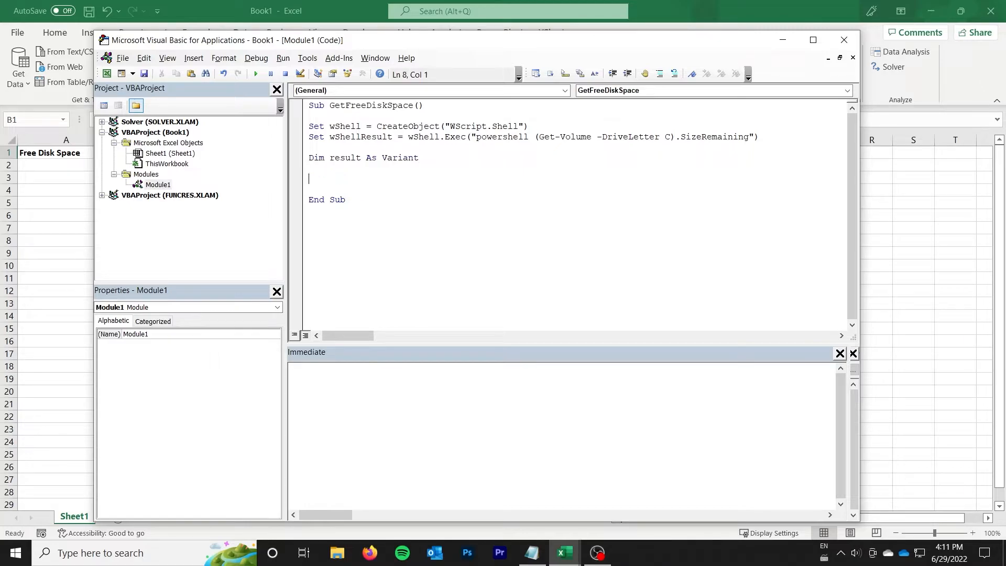
{"action": "type", "text": "result ="}
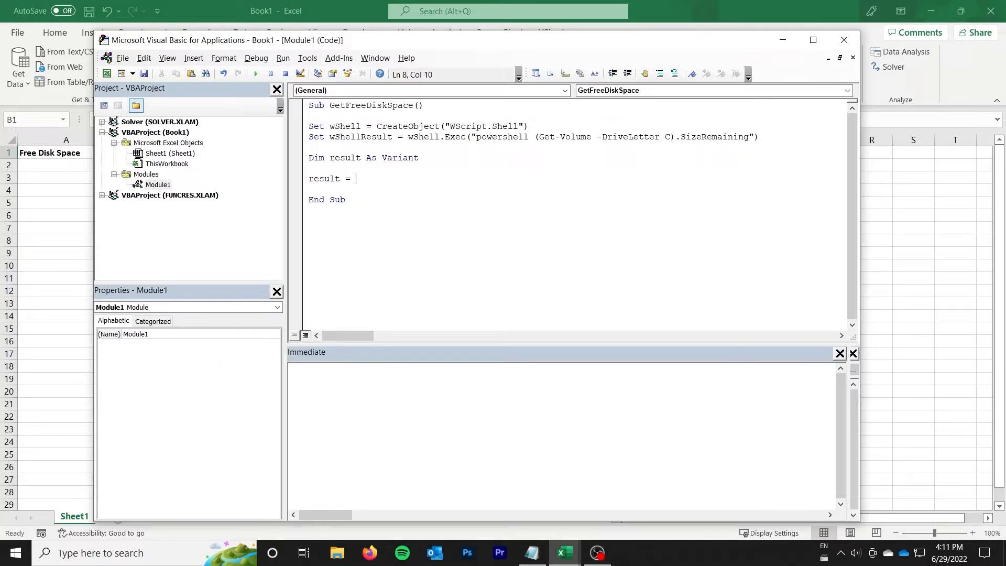
{"action": "type", "text": "wShellResult.Std"}
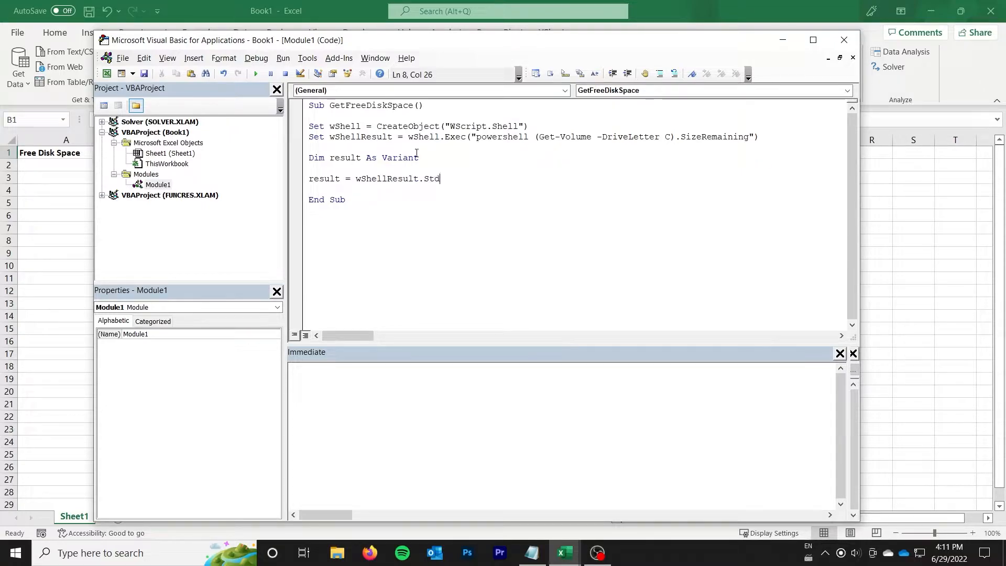
{"action": "type", "text": "Out.ReadAll"}
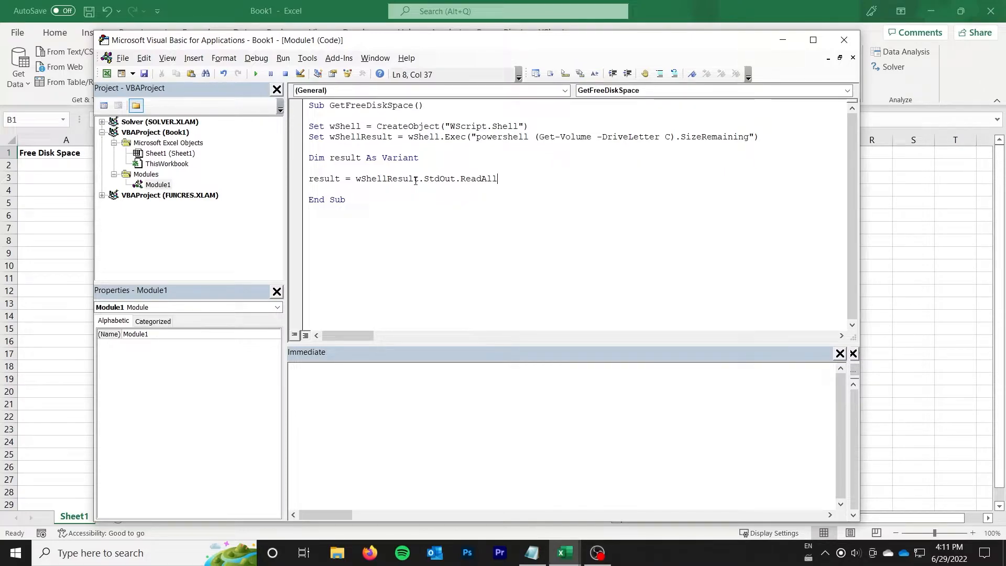
Step: Change the result line's StdErr property to StdOut
{"action": "double_click", "coordinate": [438, 178]}
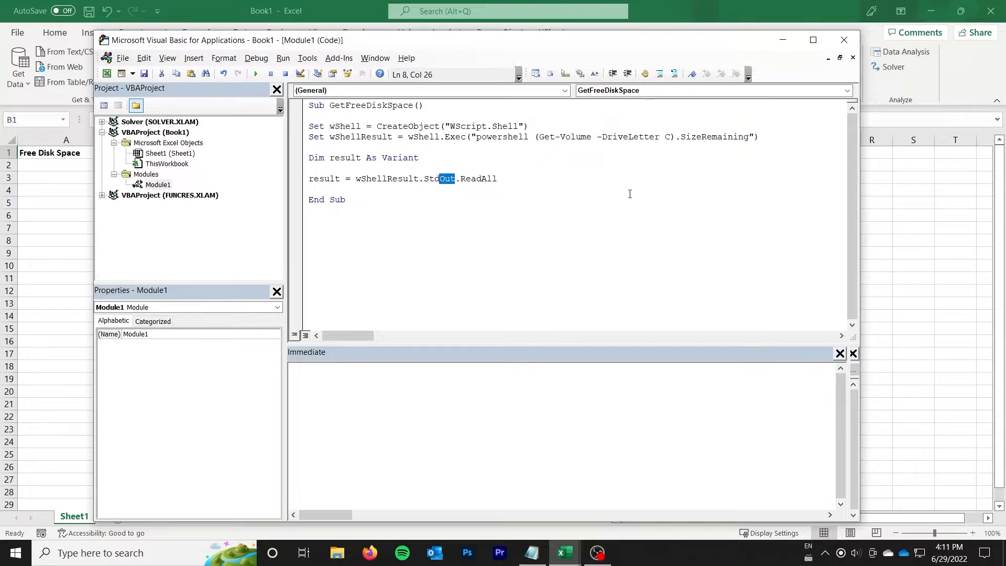
{"action": "mouse_move", "coordinate": [555, 186]}
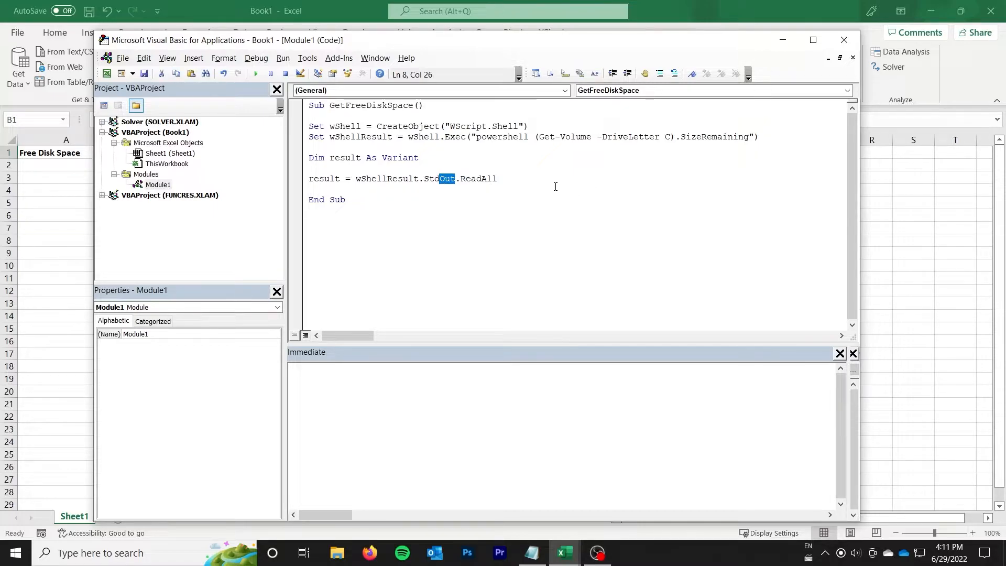
{"action": "type", "text": "StdErr"}
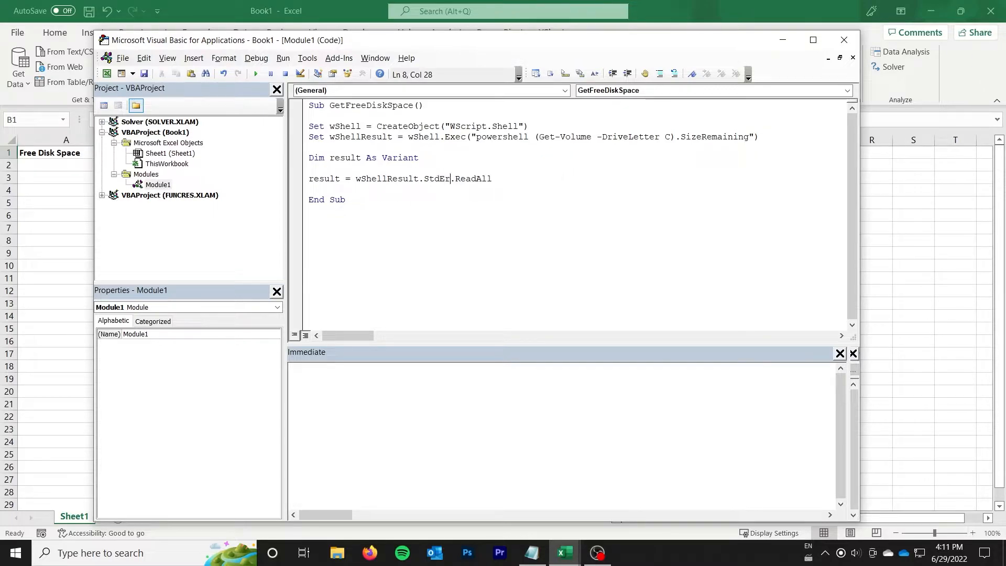
{"action": "type", "text": "r"}
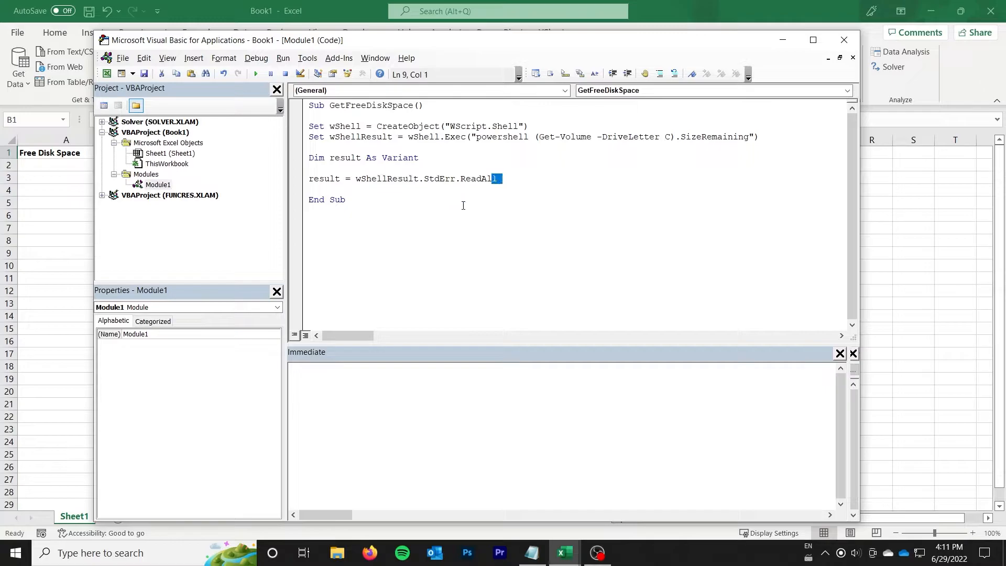
{"action": "double_click", "coordinate": [324, 178]}
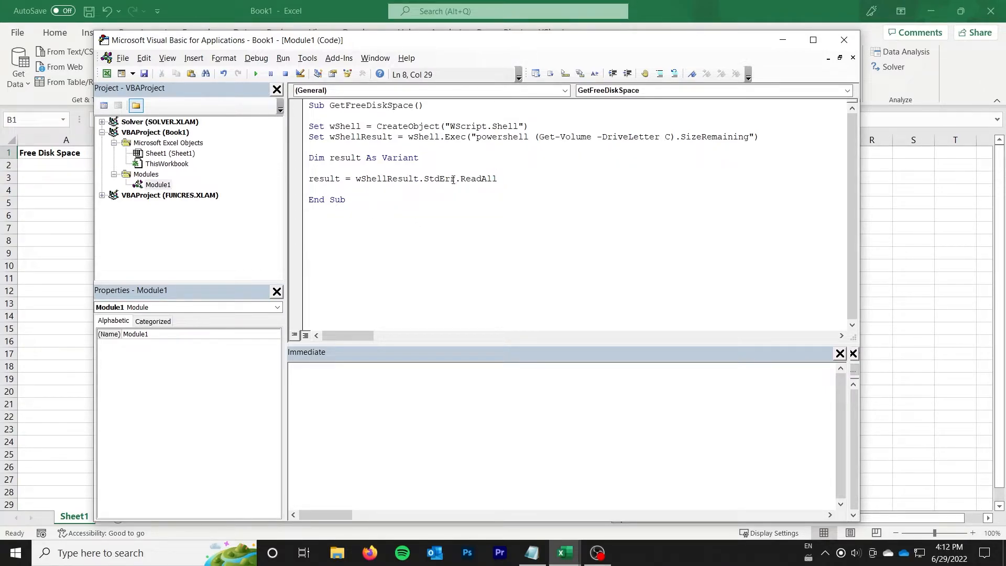
{"action": "double_click", "coordinate": [446, 178]}
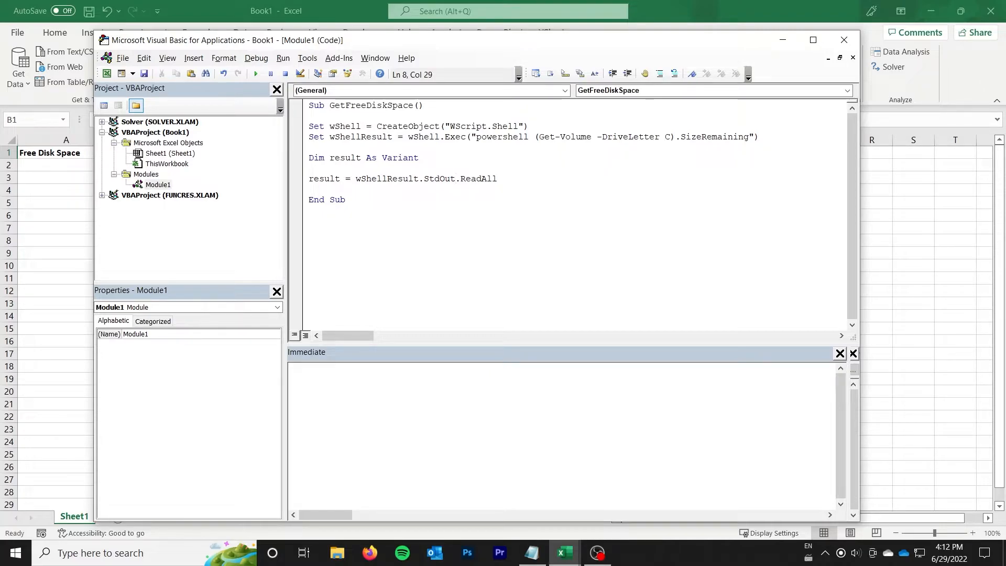
{"action": "left_click", "coordinate": [548, 211]}
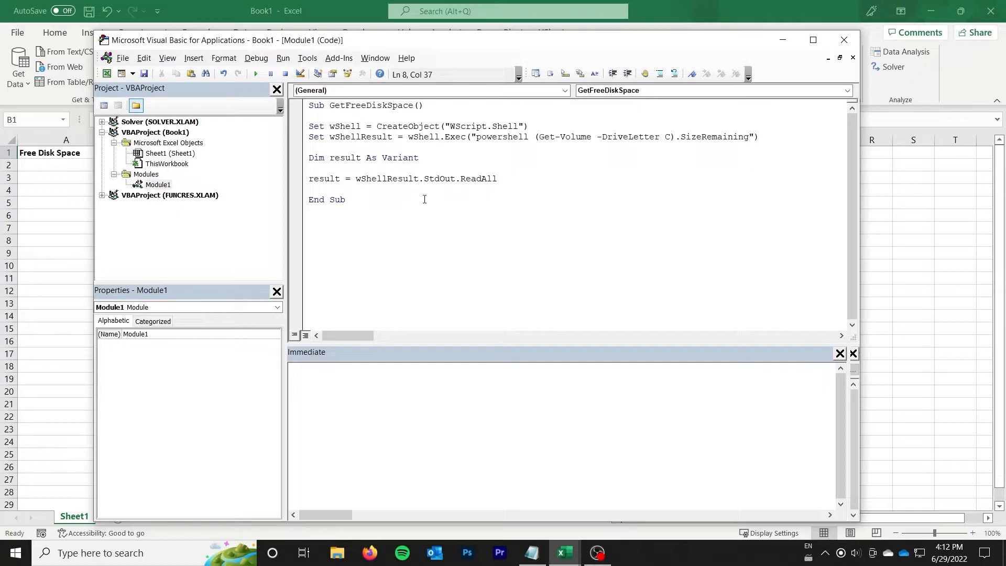
{"action": "double_click", "coordinate": [439, 178]}
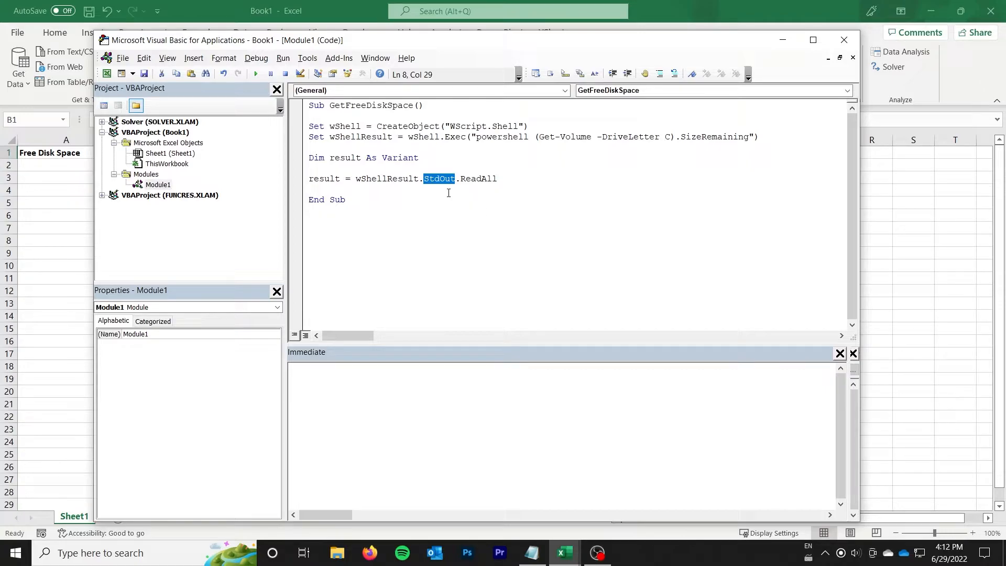
{"action": "mouse_move", "coordinate": [442, 180]}
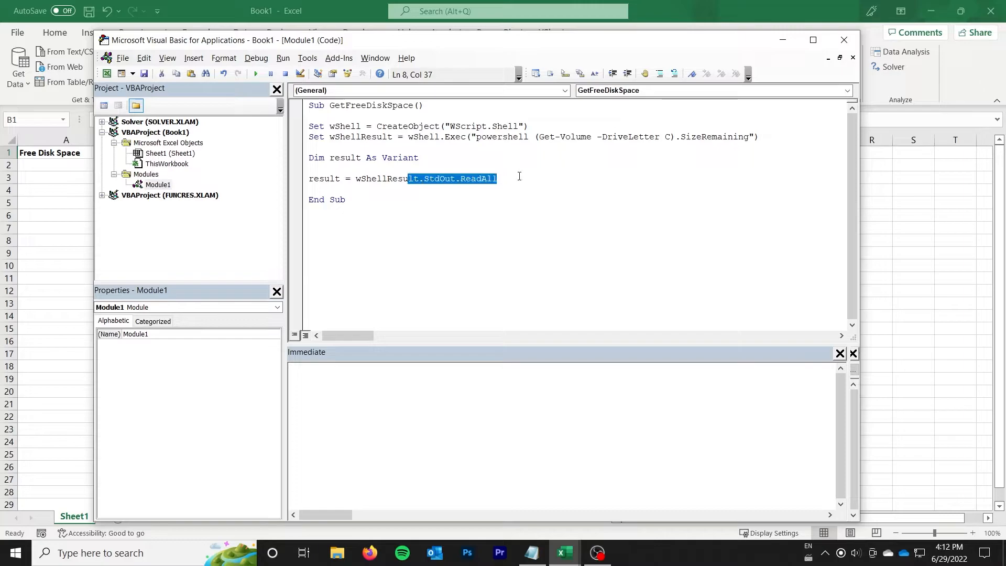
{"action": "left_click", "coordinate": [511, 178]}
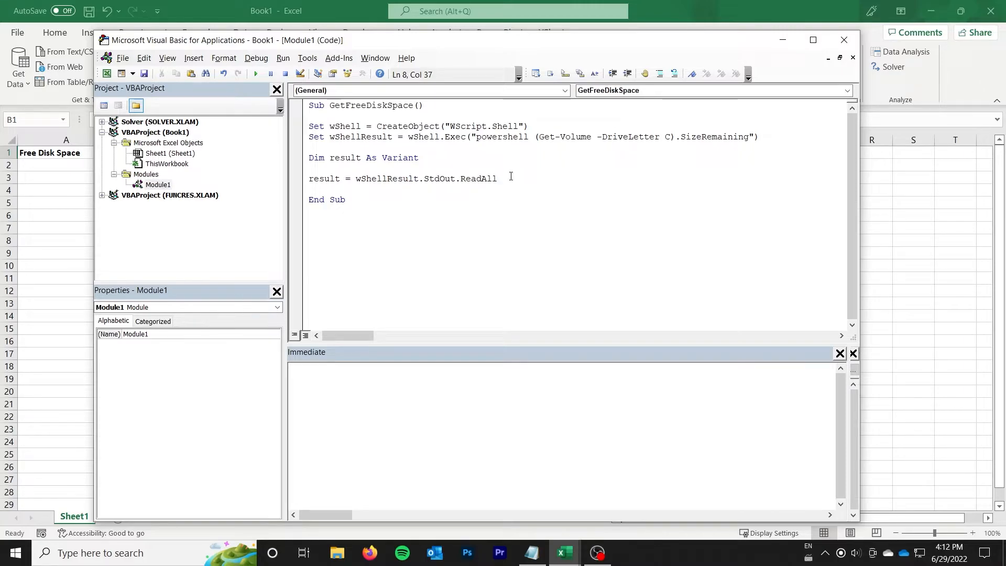
Step: Add Range("B1").Value = result on a new line before End Sub
{"action": "key", "text": "Return"}
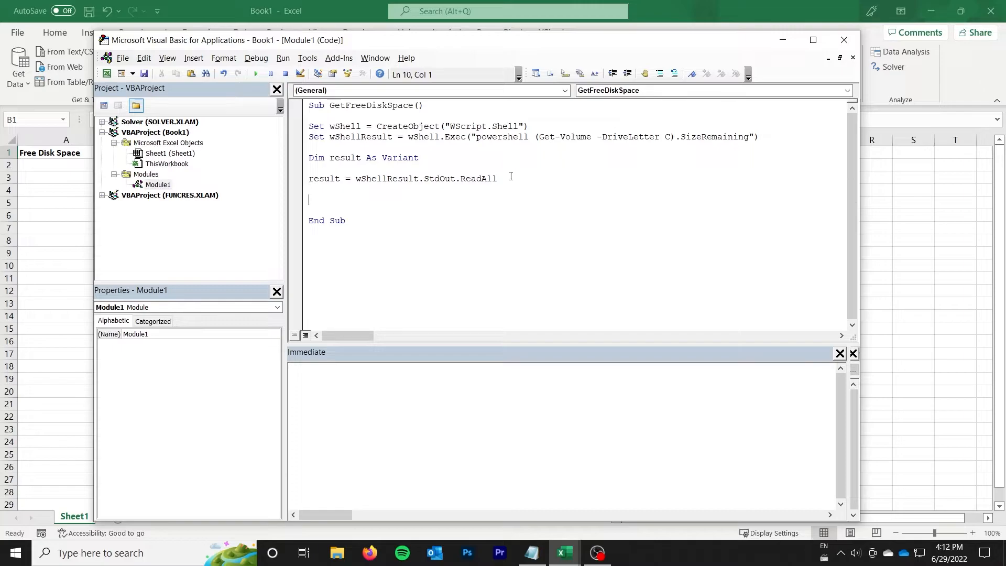
{"action": "type", "text": "Range(\"B1"}
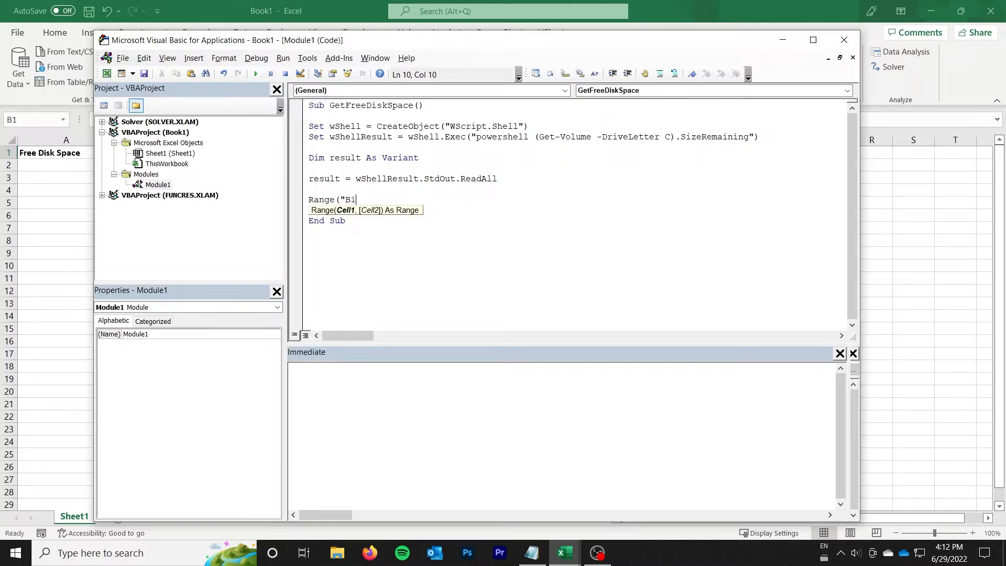
{"action": "type", "text": "\")."}
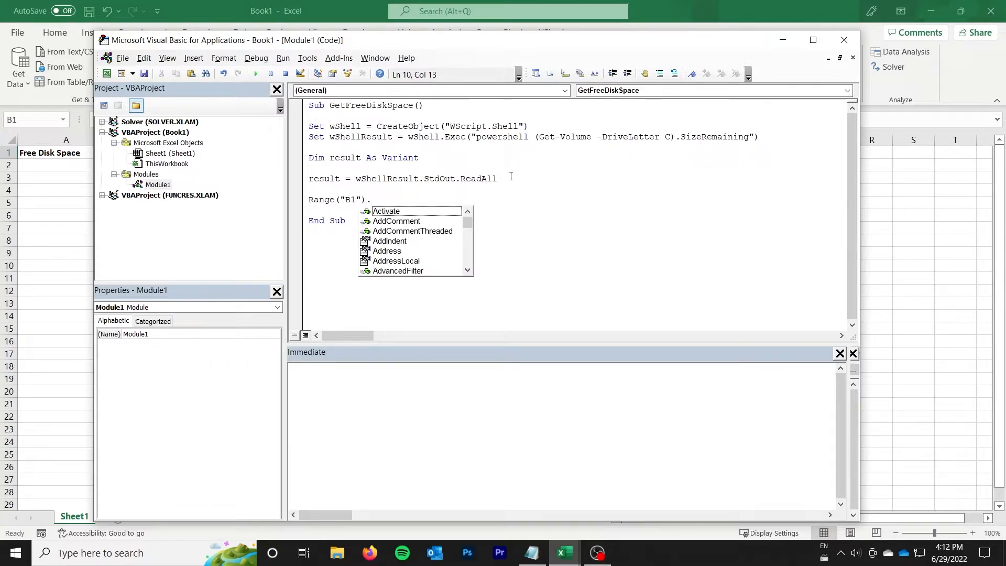
{"action": "type", "text": "Value = re"}
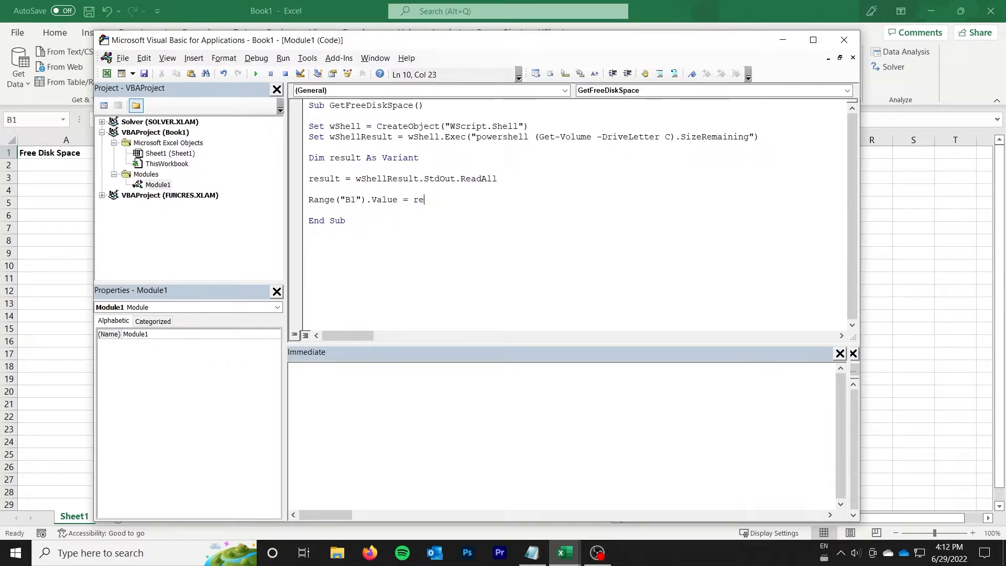
{"action": "type", "text": "sult"}
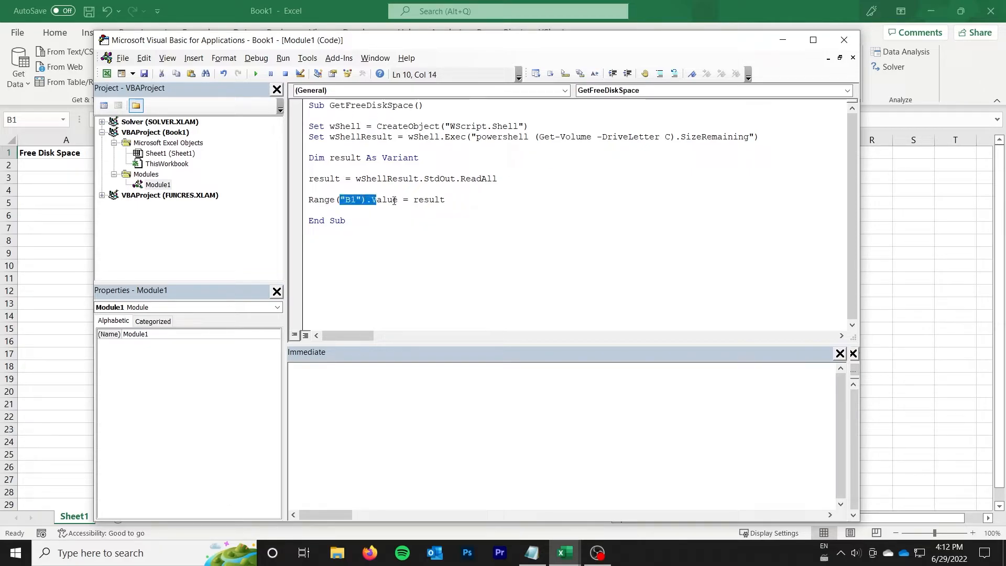
{"action": "left_click", "coordinate": [255, 73]}
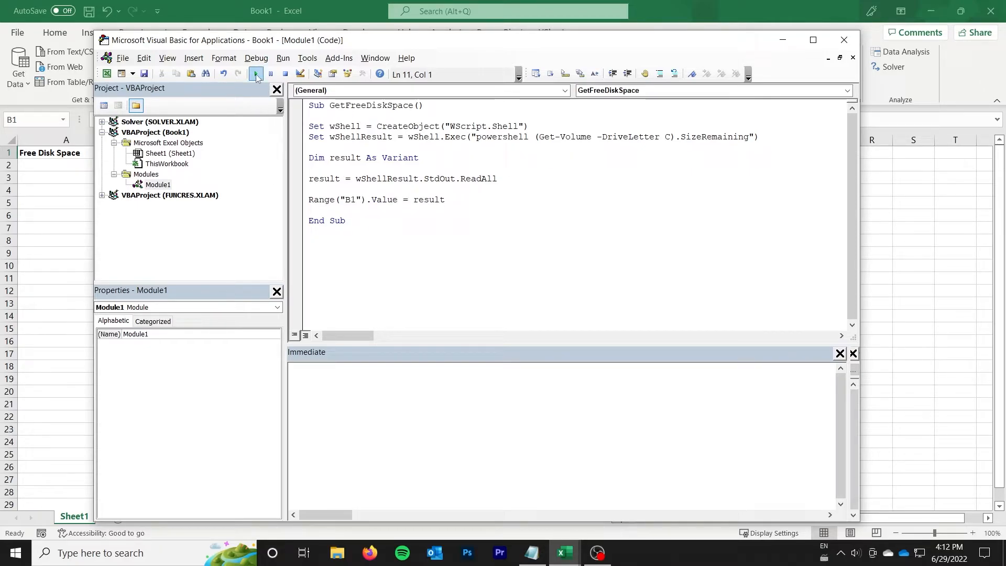
{"action": "left_click", "coordinate": [255, 74]}
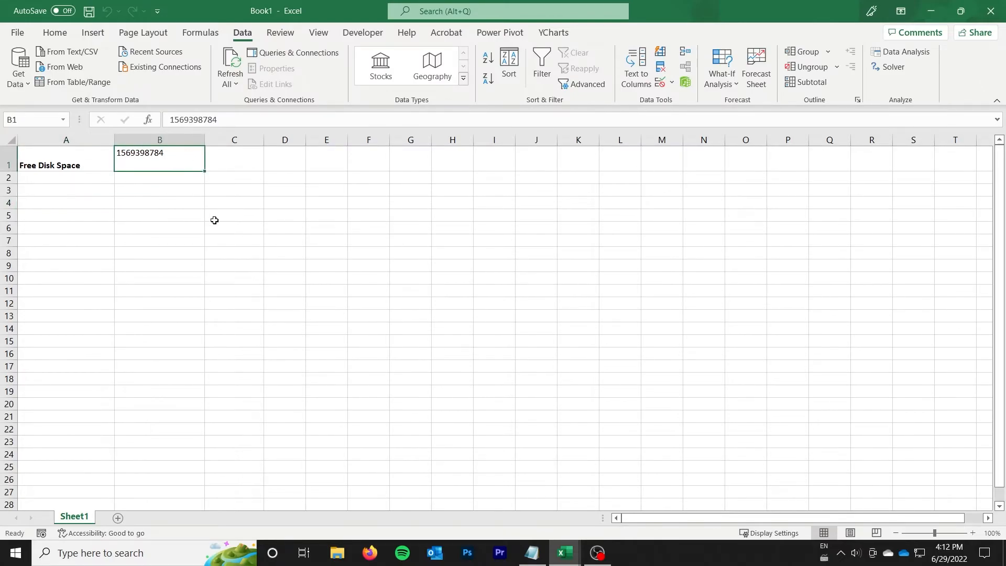
{"action": "left_click", "coordinate": [218, 120]}
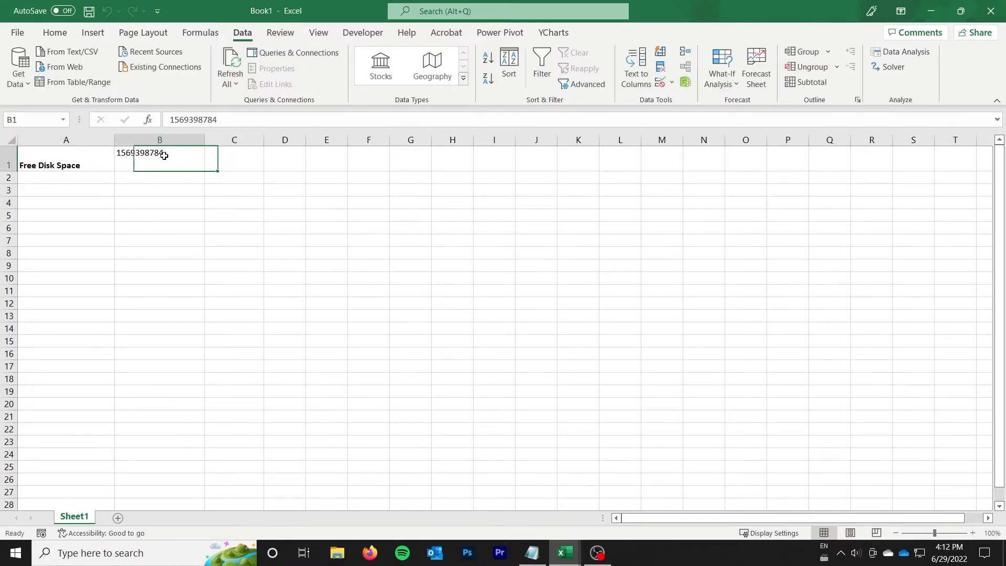
{"action": "double_click", "coordinate": [139, 153]}
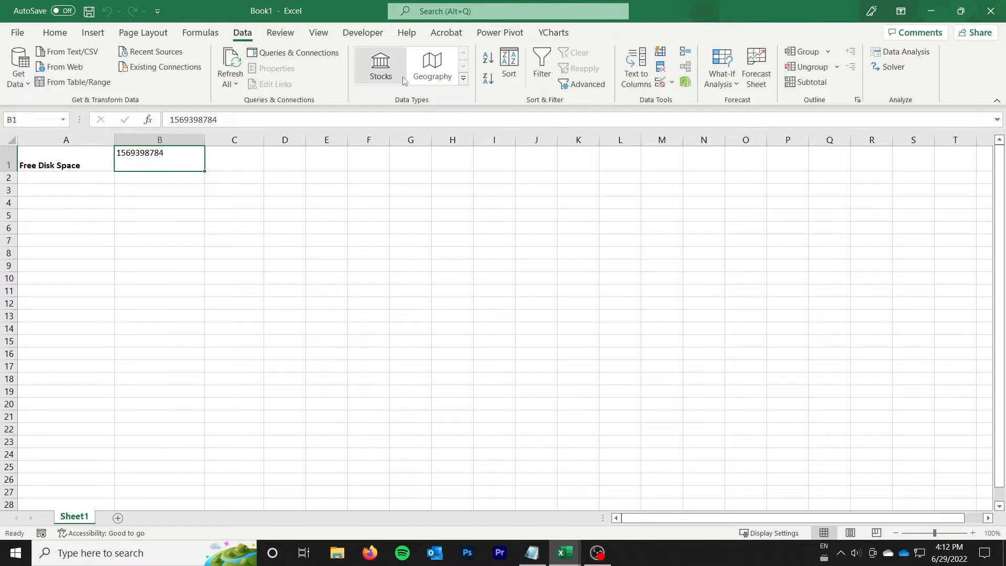
{"action": "left_click", "coordinate": [635, 66]}
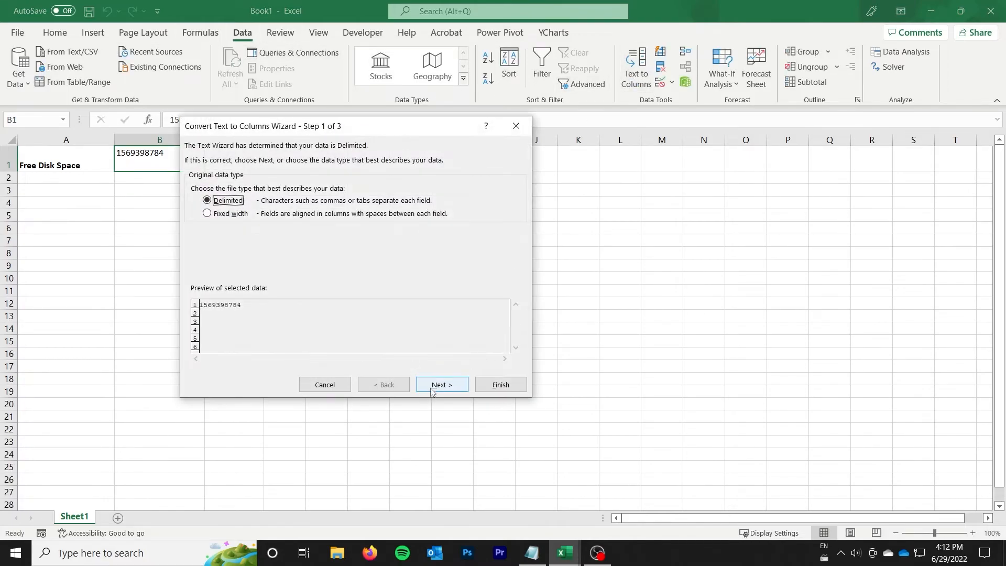
{"action": "left_click", "coordinate": [500, 384]}
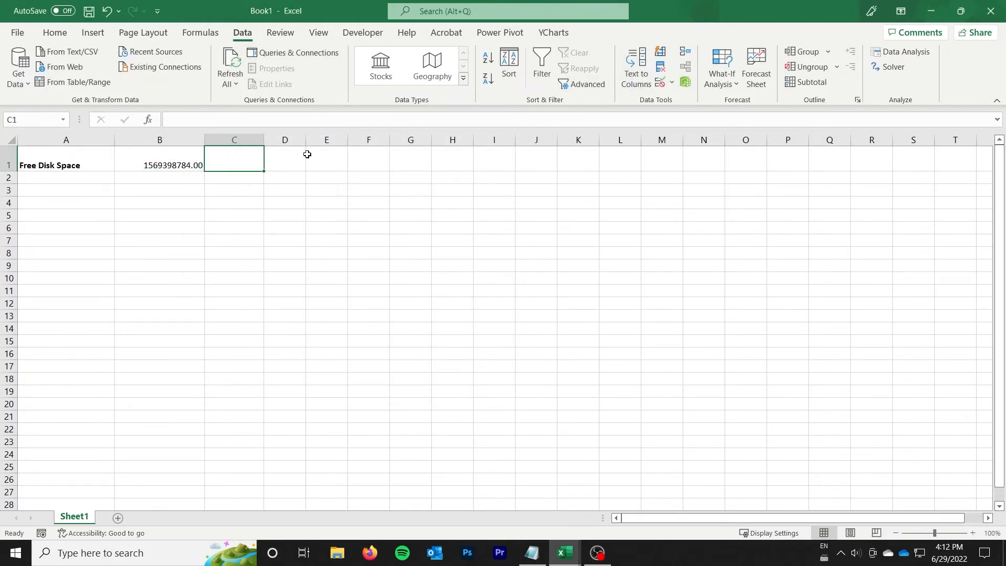
Step: Enter =B1/POWER(1024, 3) in C1 to show 1.46 GB
{"action": "type", "text": "="}
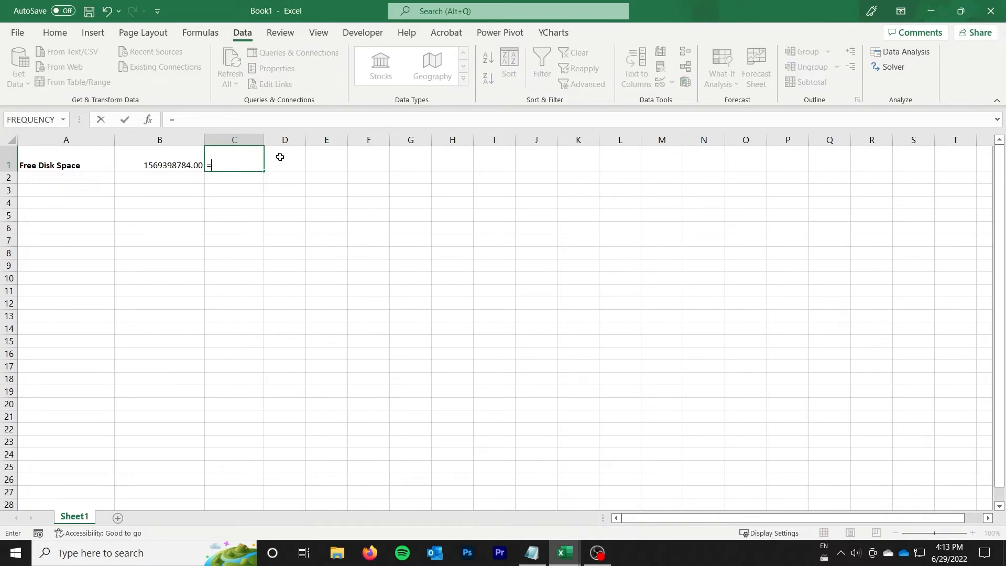
{"action": "left_click", "coordinate": [160, 165]}
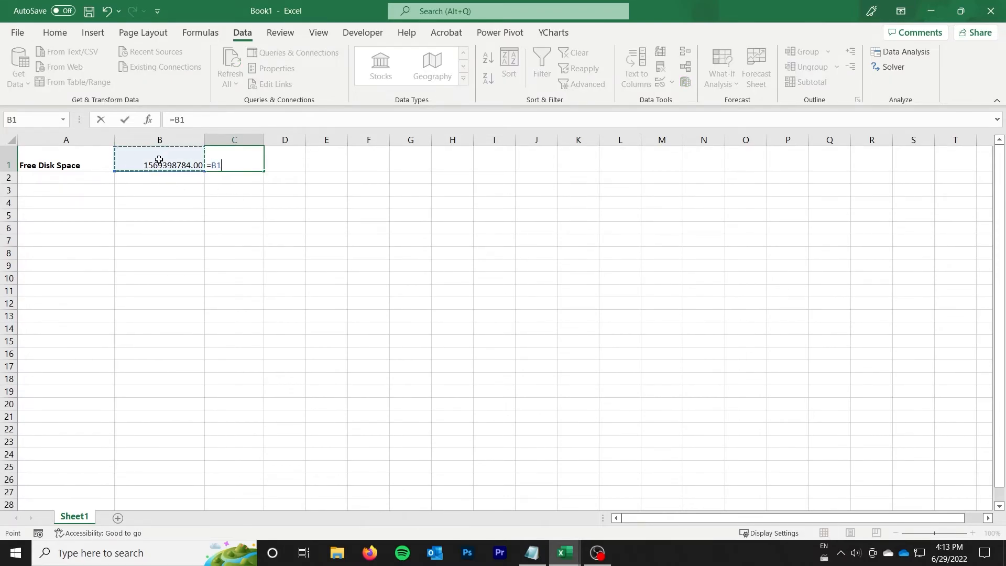
{"action": "type", "text": "/POWER(1"}
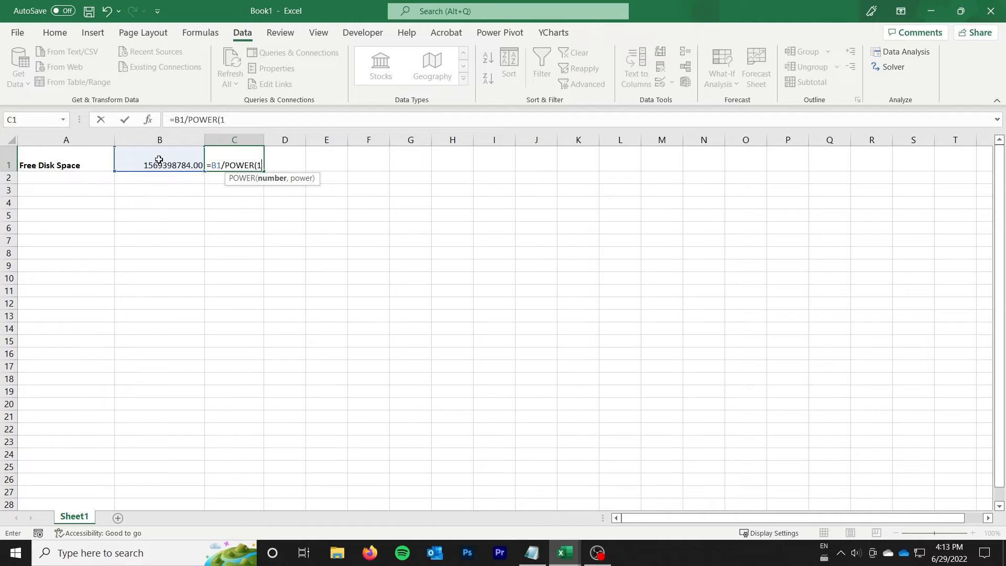
{"action": "key", "text": "Return"}
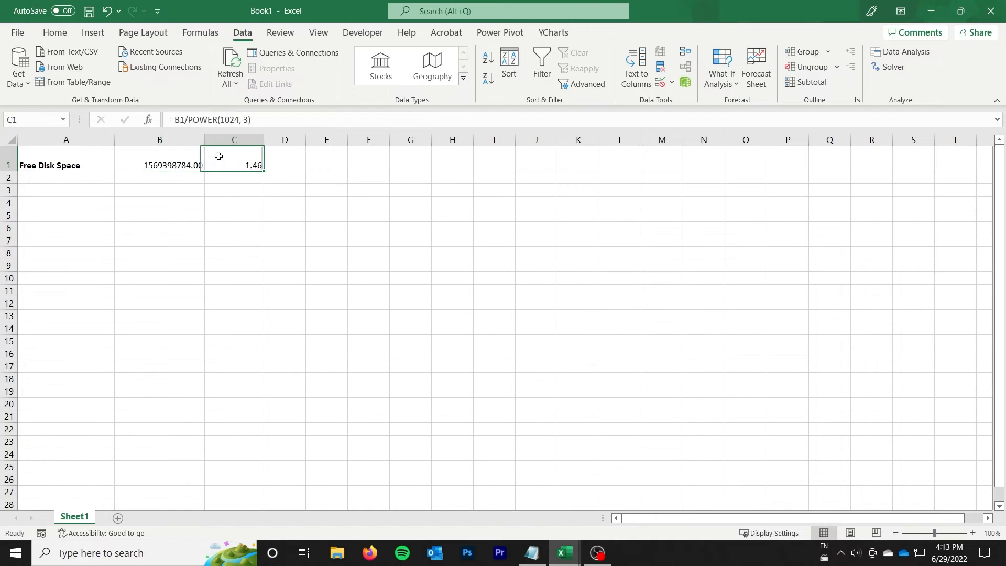
{"action": "mouse_move", "coordinate": [224, 188]}
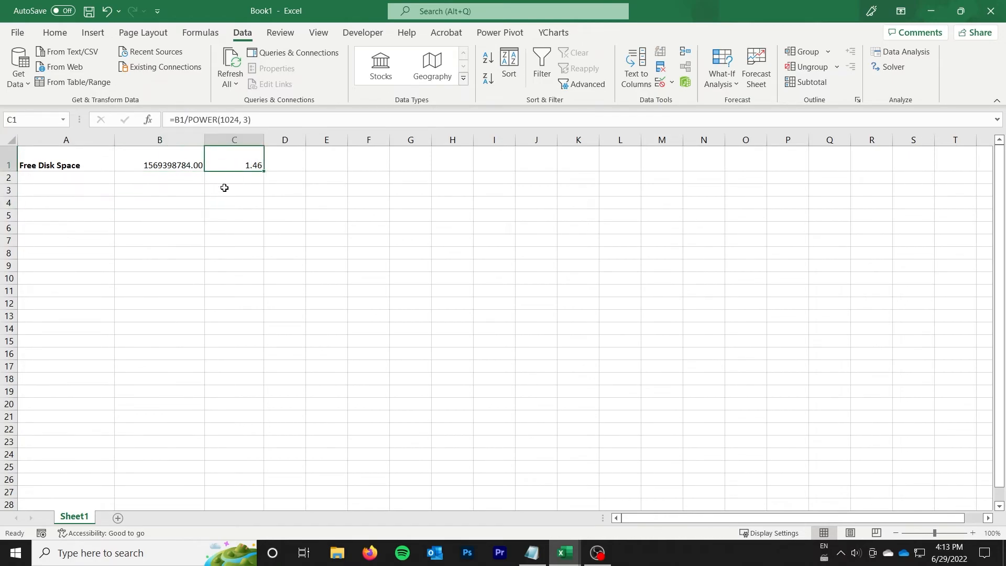
{"action": "left_click", "coordinate": [234, 190]}
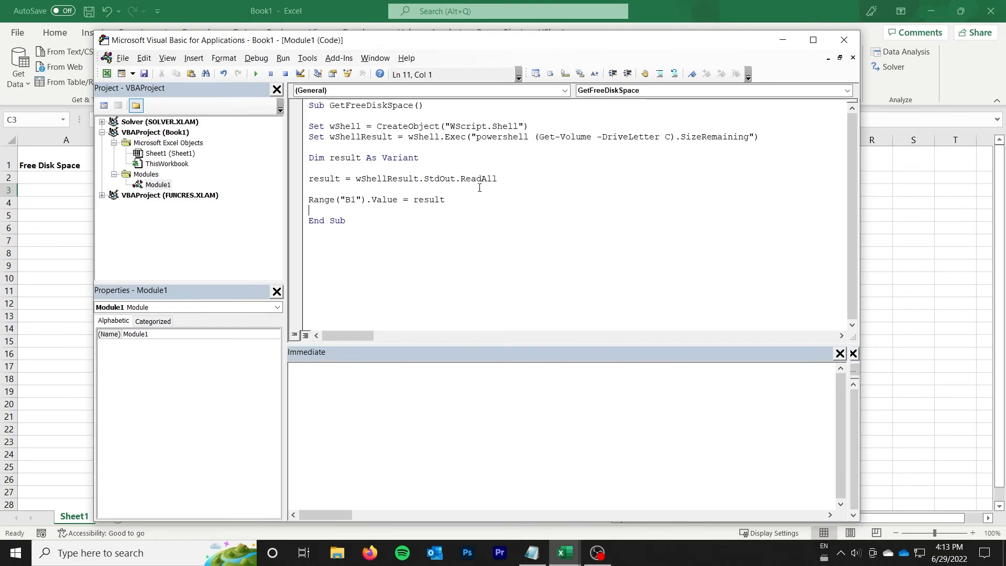
{"action": "mouse_move", "coordinate": [469, 184]}
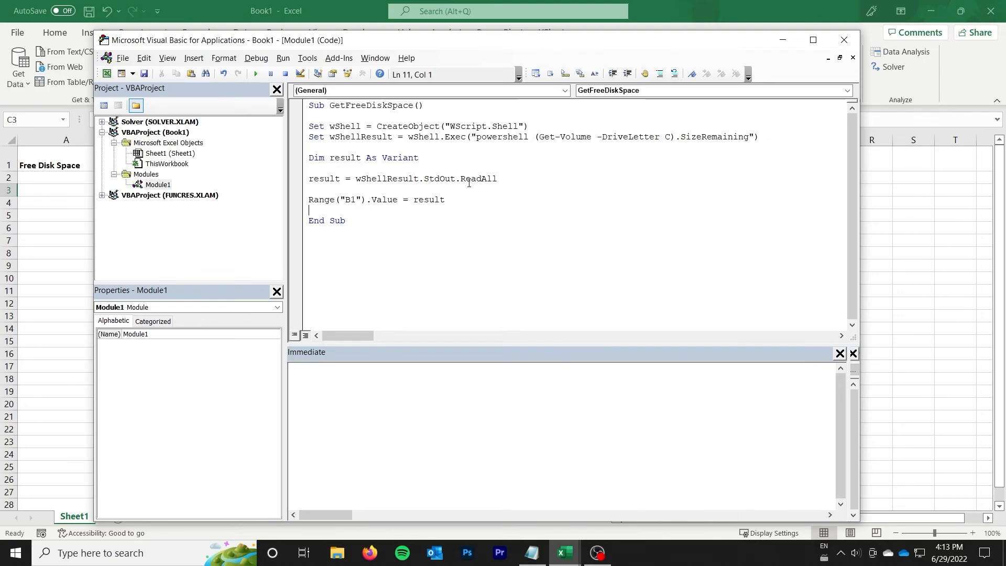